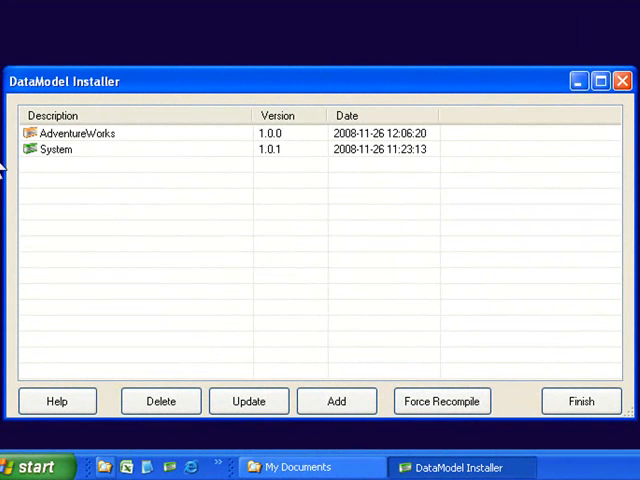
mouse_move(256, 195)
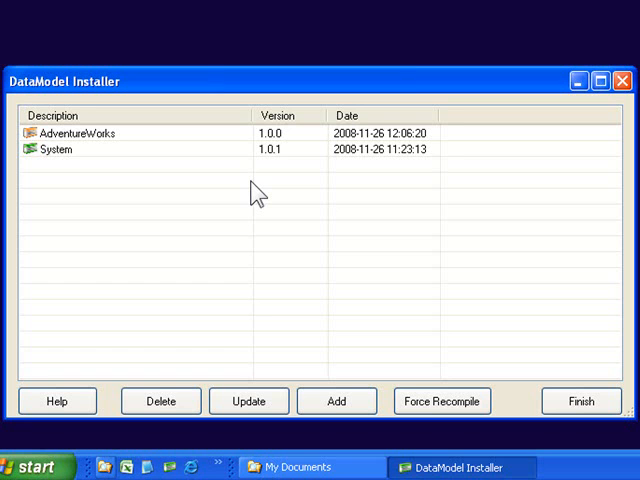
mouse_move(175, 180)
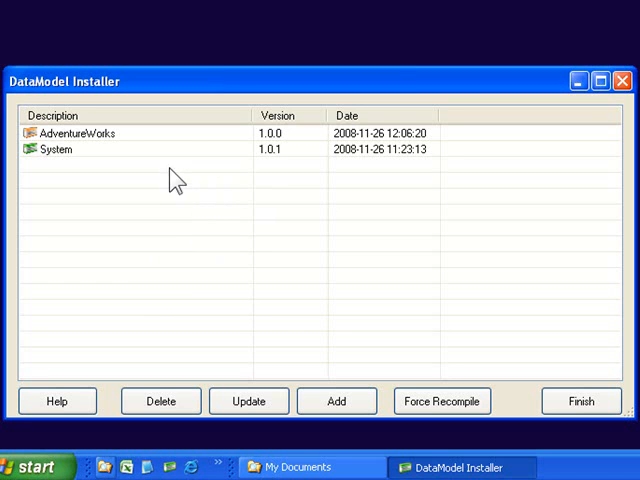
mouse_move(196, 145)
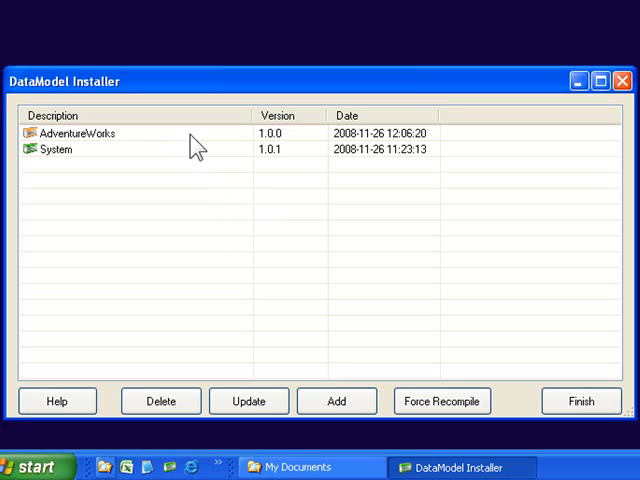
mouse_move(190, 160)
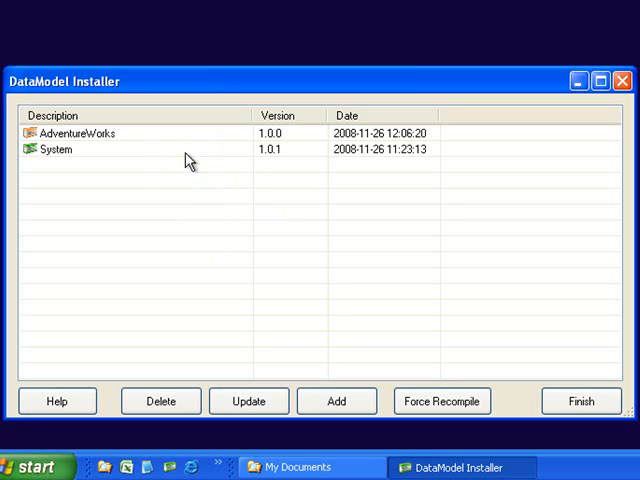
mouse_move(145, 143)
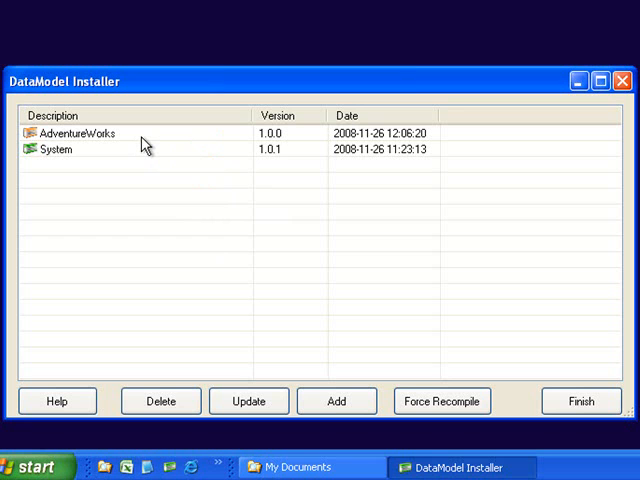
mouse_move(138, 152)
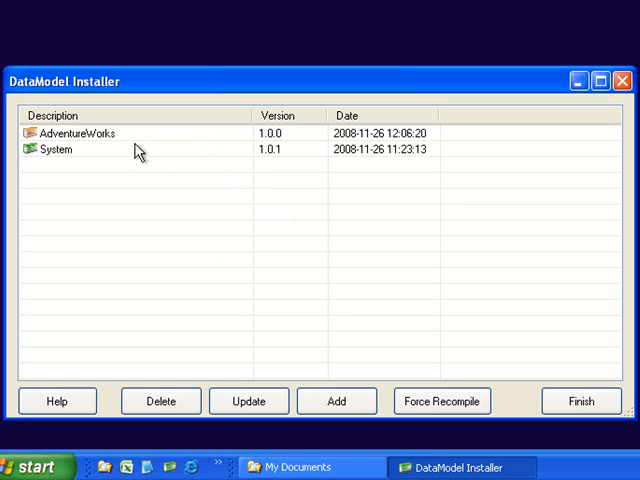
mouse_move(255, 182)
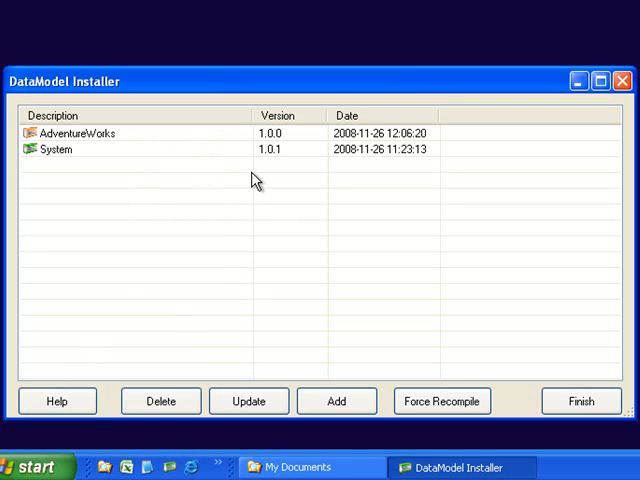
mouse_move(240, 190)
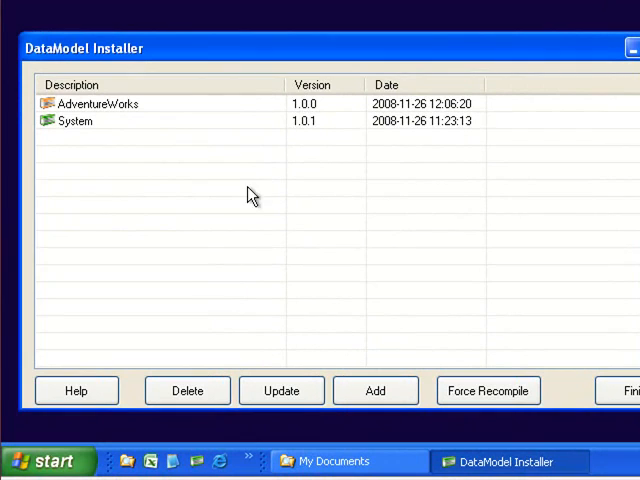
mouse_move(48, 461)
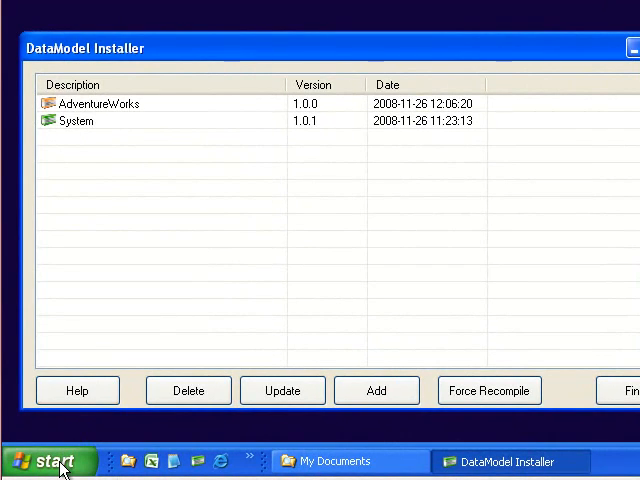
Relaunch the DataModel Installer and choose DAX.meta from My Documents as a new data model.
left_click(48, 461)
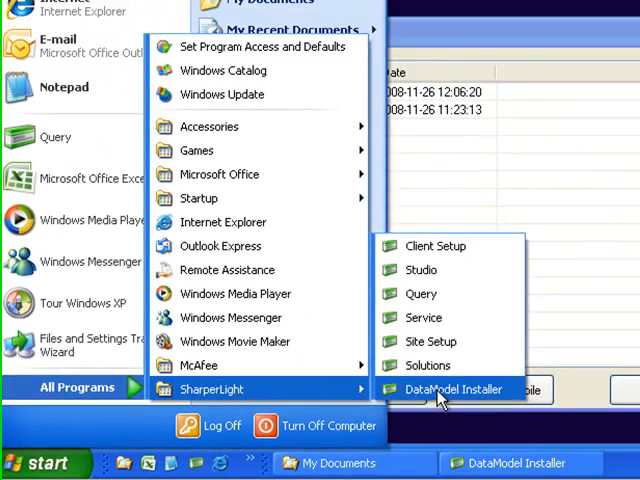
left_click(451, 389)
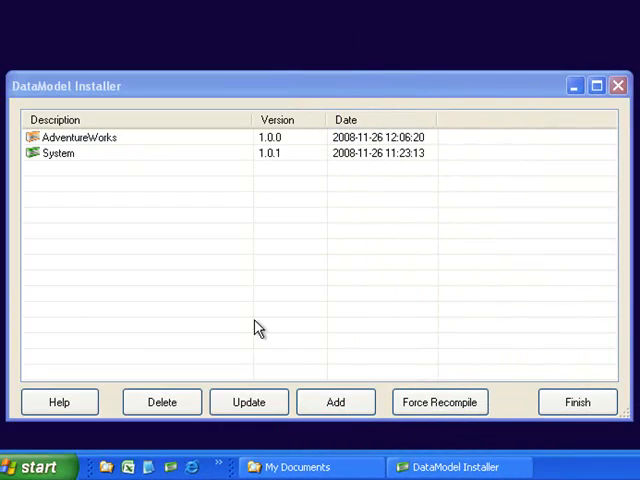
mouse_move(336, 376)
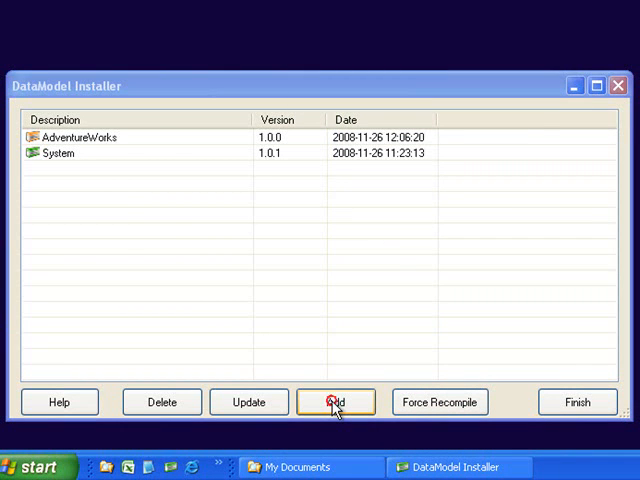
left_click(336, 401)
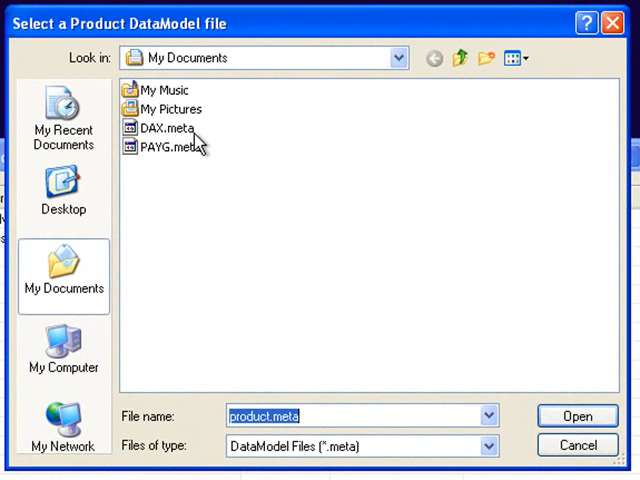
mouse_move(175, 147)
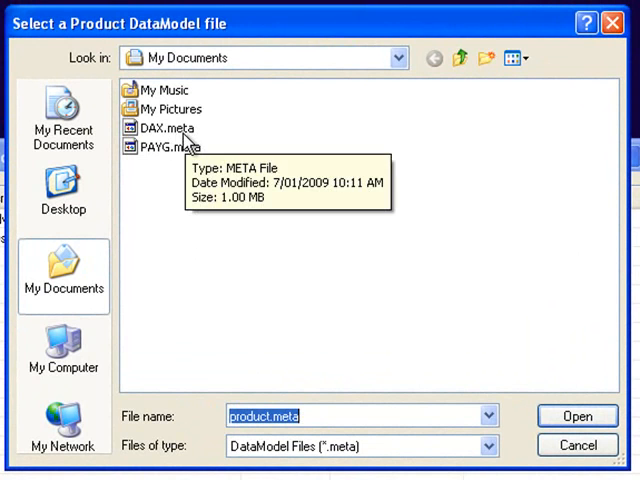
left_click(163, 128)
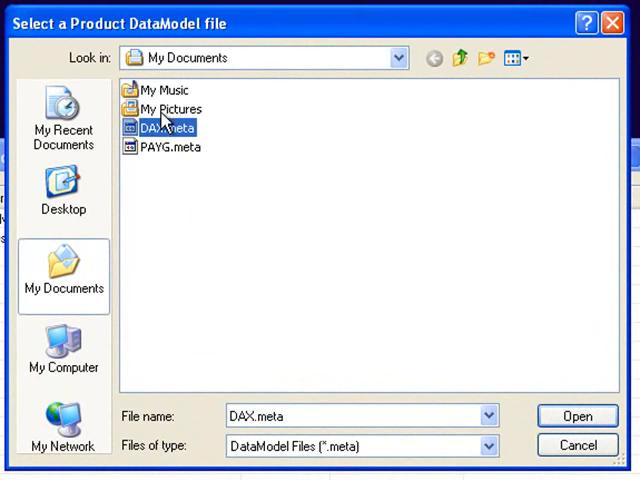
mouse_move(162, 157)
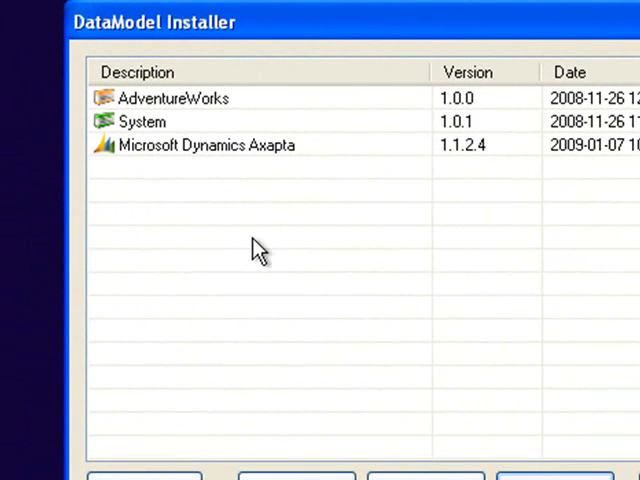
mouse_move(307, 158)
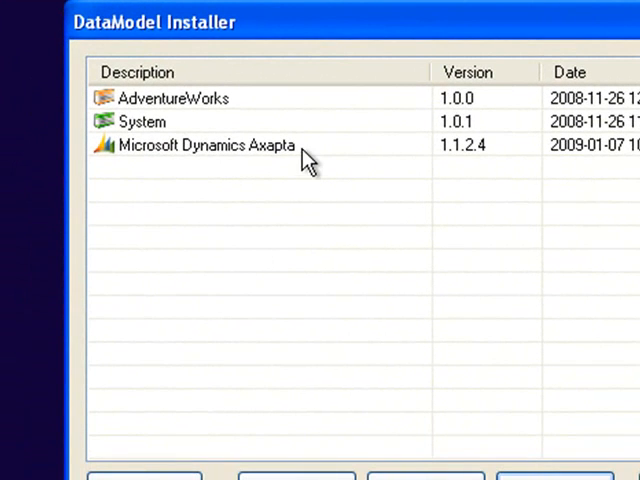
left_click(200, 144)
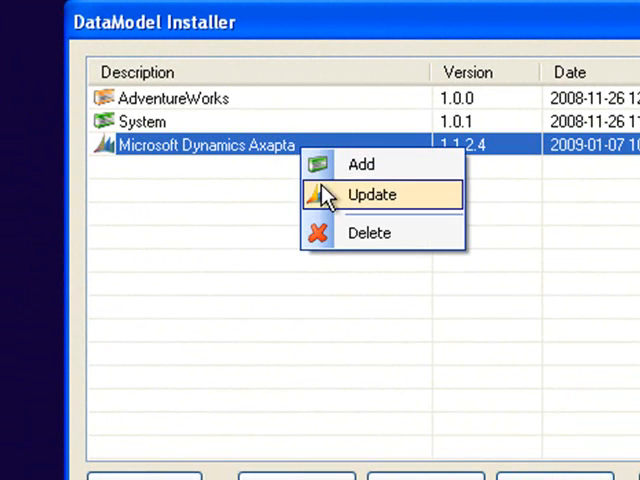
mouse_move(345, 245)
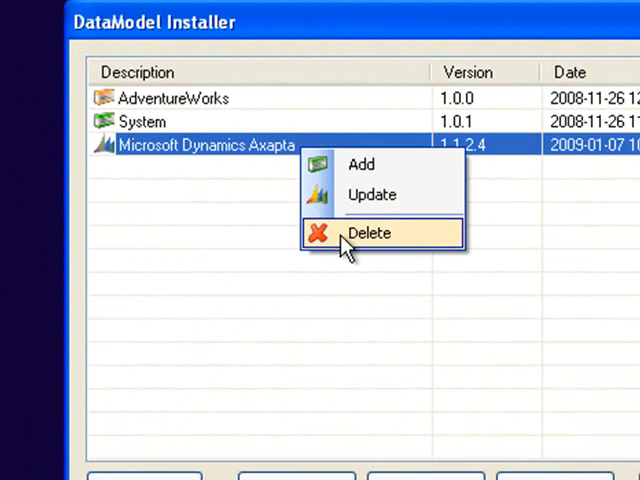
left_click(368, 232)
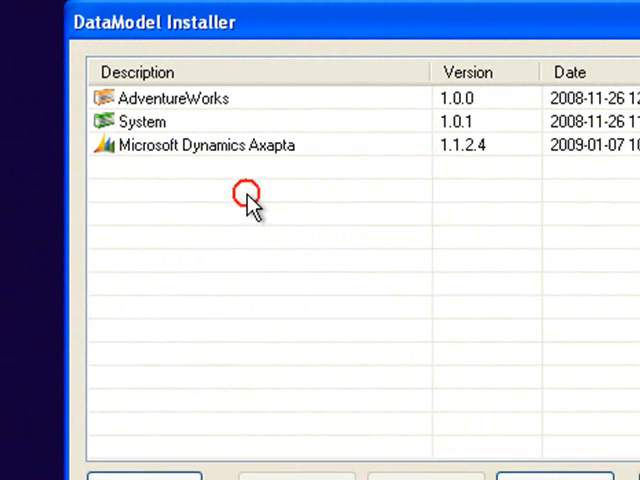
left_click(200, 125)
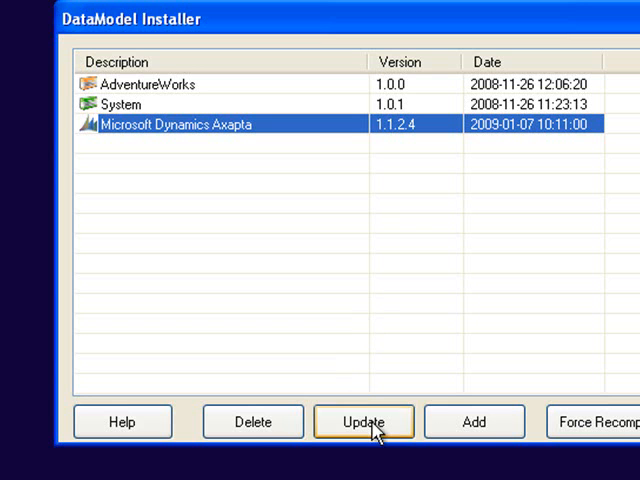
mouse_move(344, 124)
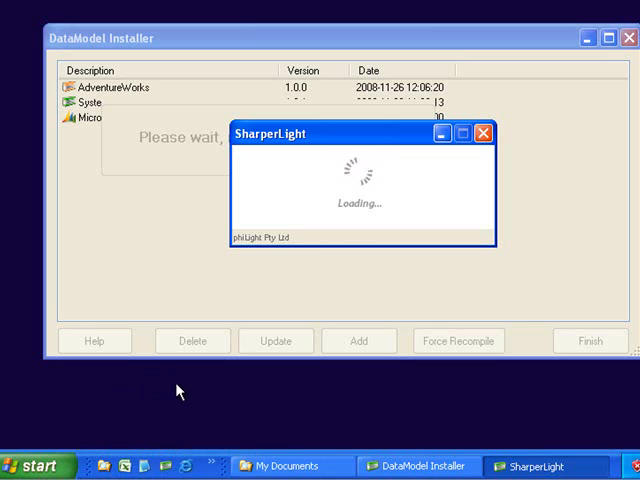
mouse_move(158, 406)
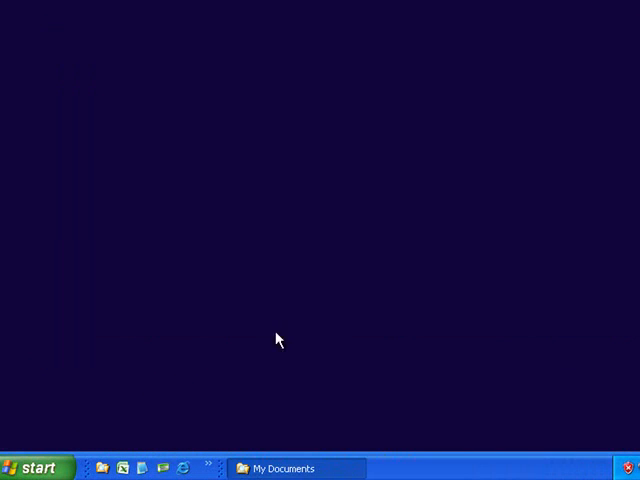
mouse_move(147, 285)
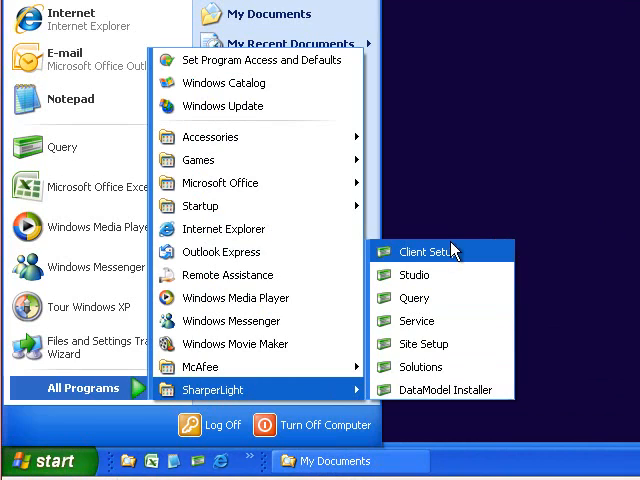
Launch SharperLight Client Setup to view Microsoft Dynamics Axapta under Local Connections.
left_click(427, 251)
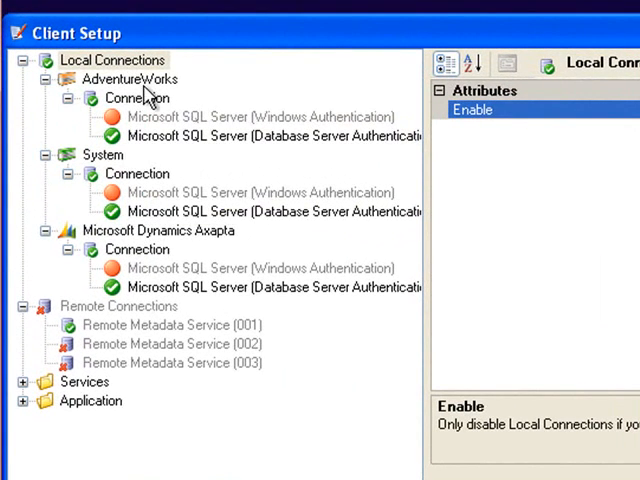
mouse_move(110, 168)
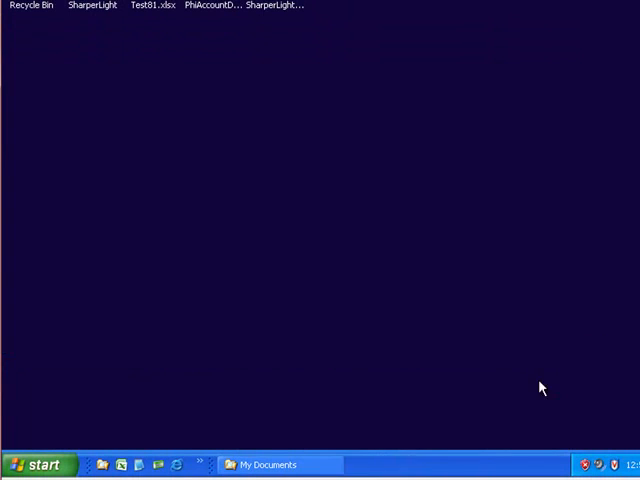
mouse_move(178, 318)
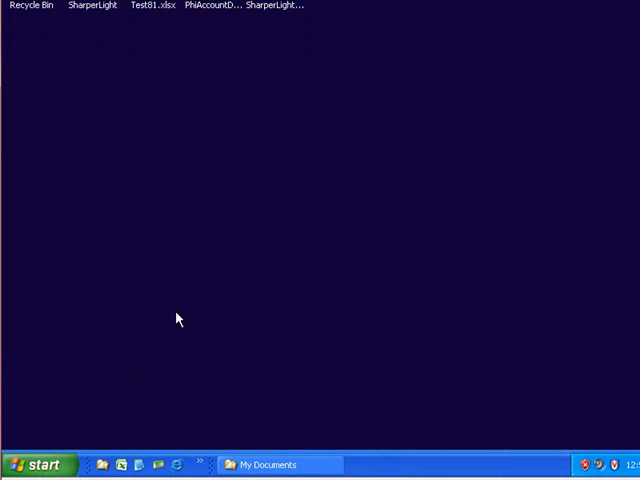